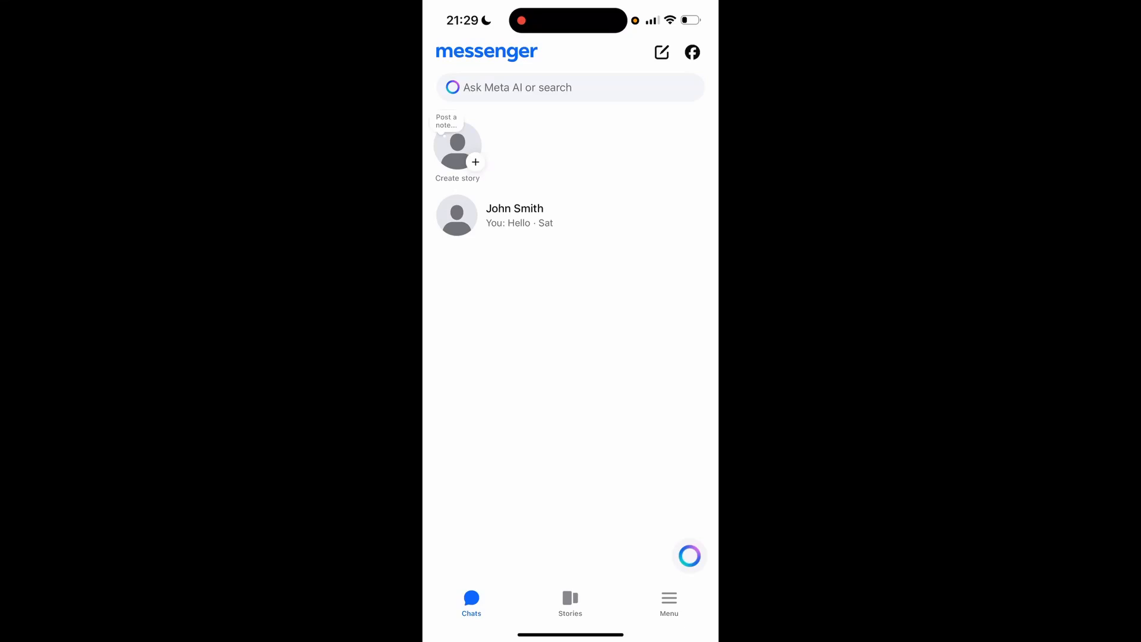
left_click(668, 603)
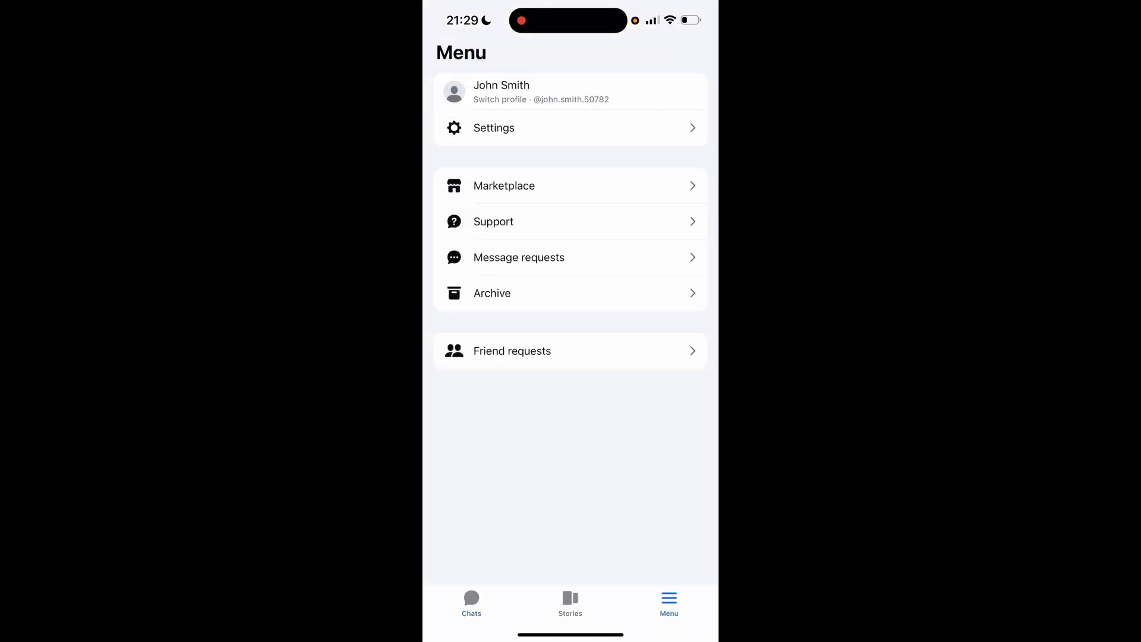
left_click(493, 127)
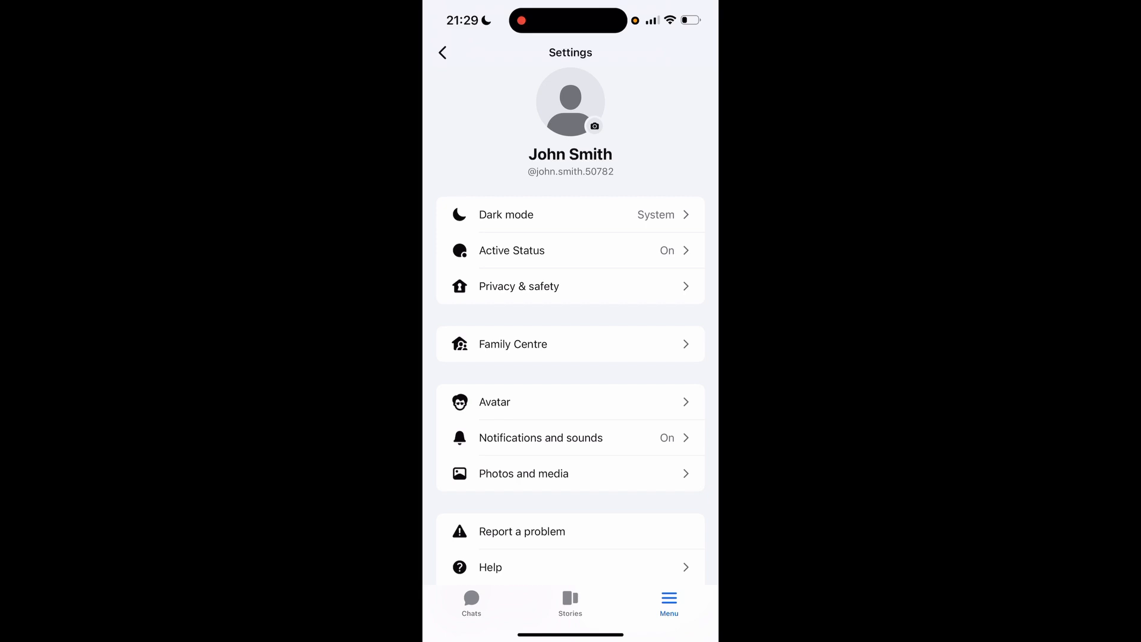
Step: Reach Message storage under Privacy & safety and switch to the main profile
left_click(518, 286)
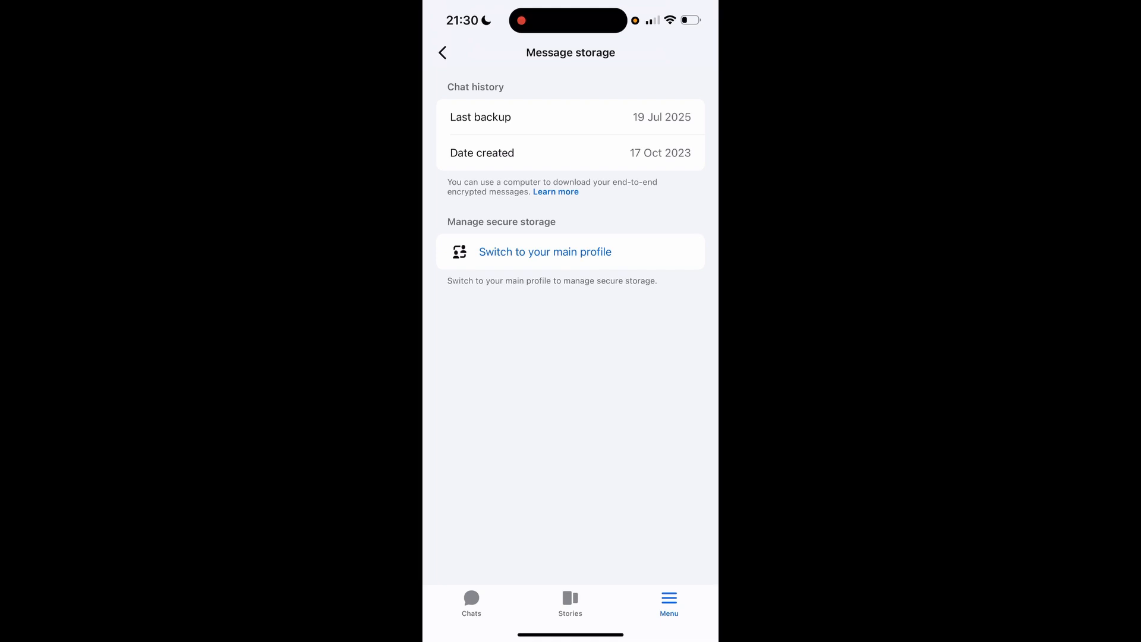
left_click(544, 252)
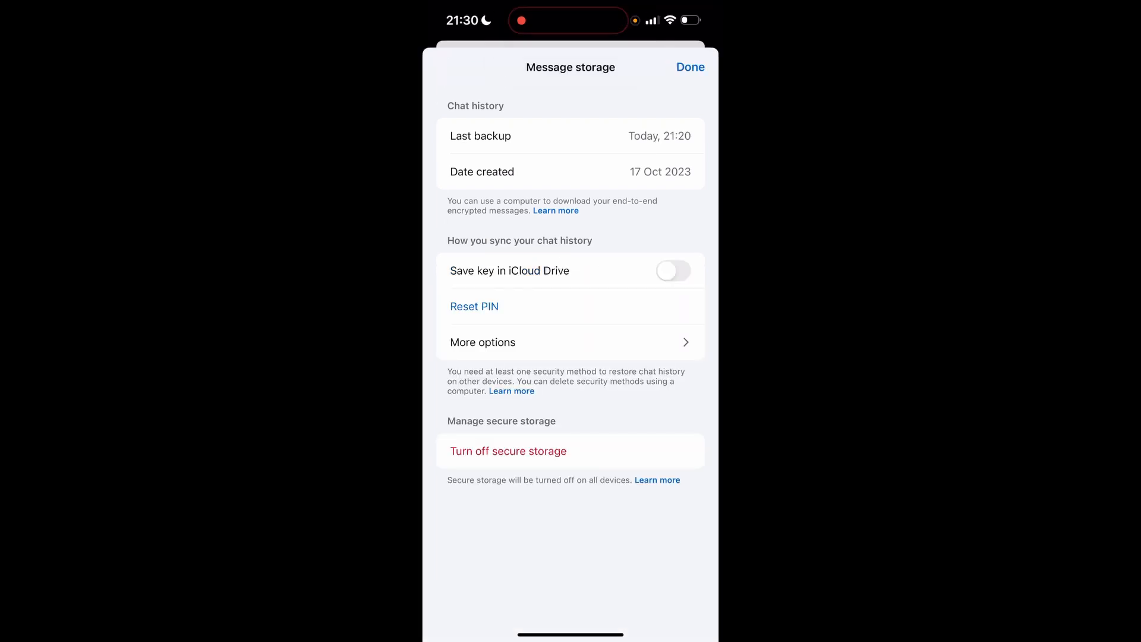
Step: Turn off secure storage on all devices and confirm the Turn off alert
left_click(508, 451)
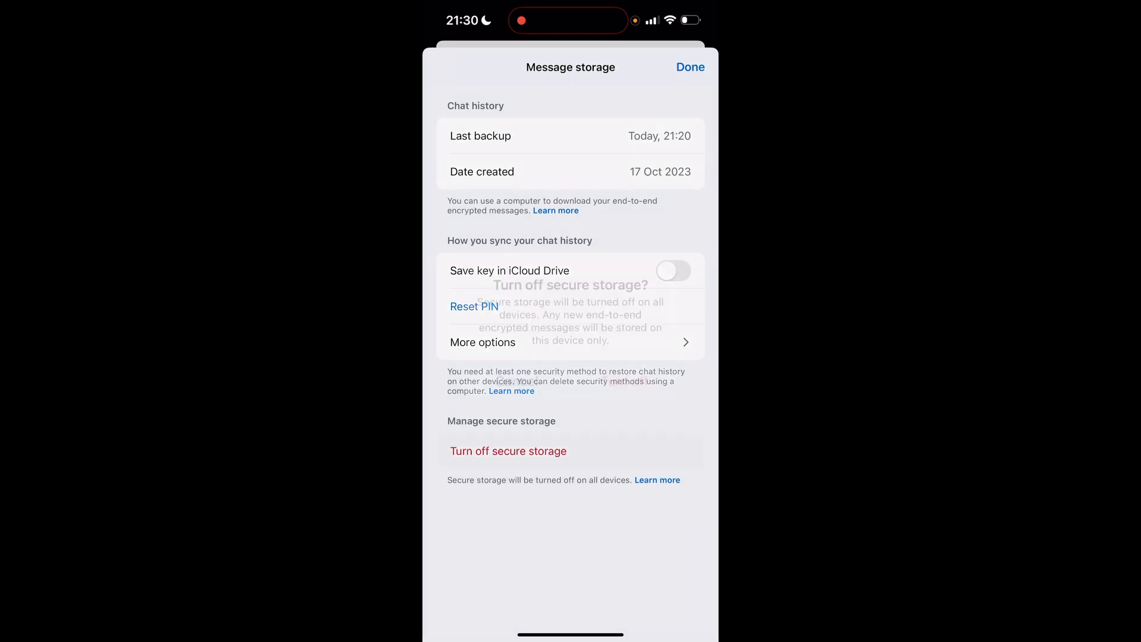
left_click(508, 450)
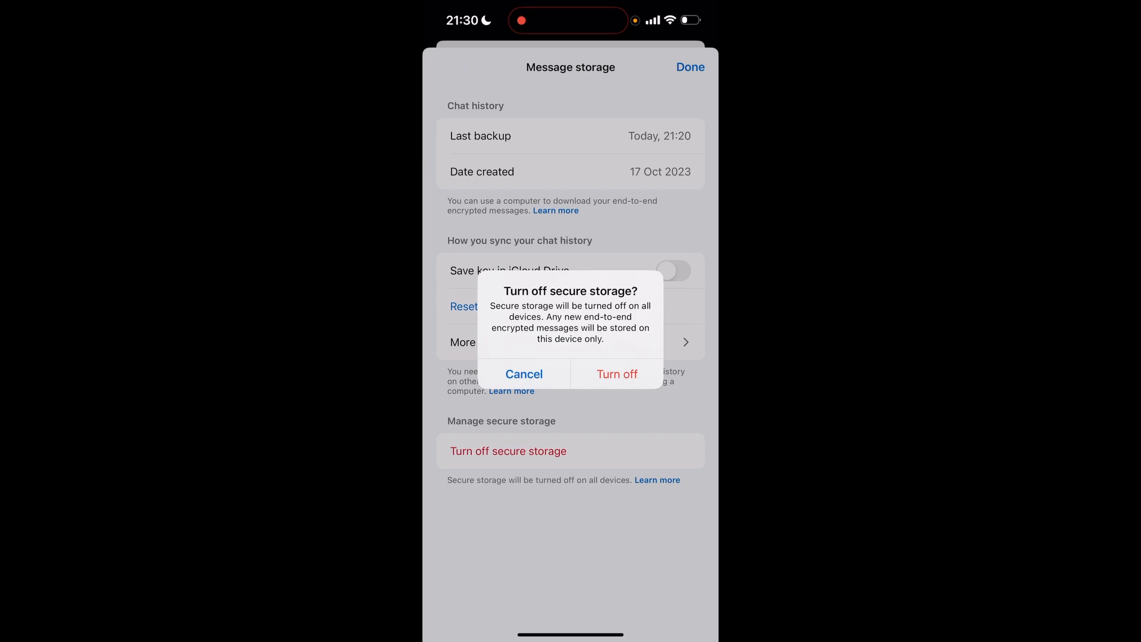
left_click(617, 373)
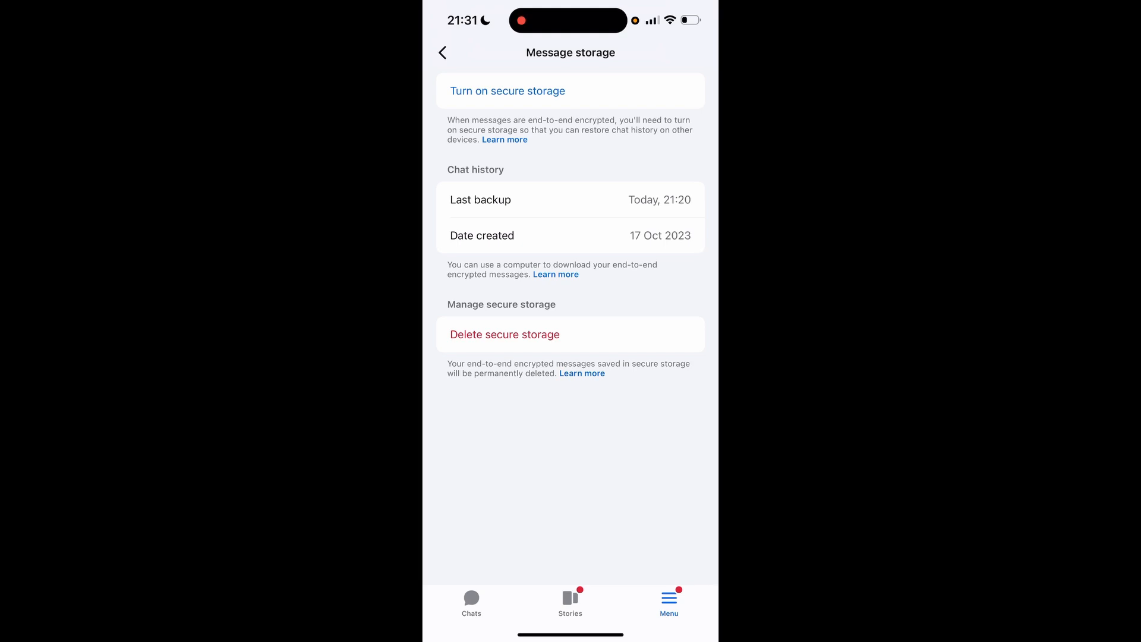
Step: Return to End-to-end encrypted chats, where Message storage now reads Off
left_click(442, 52)
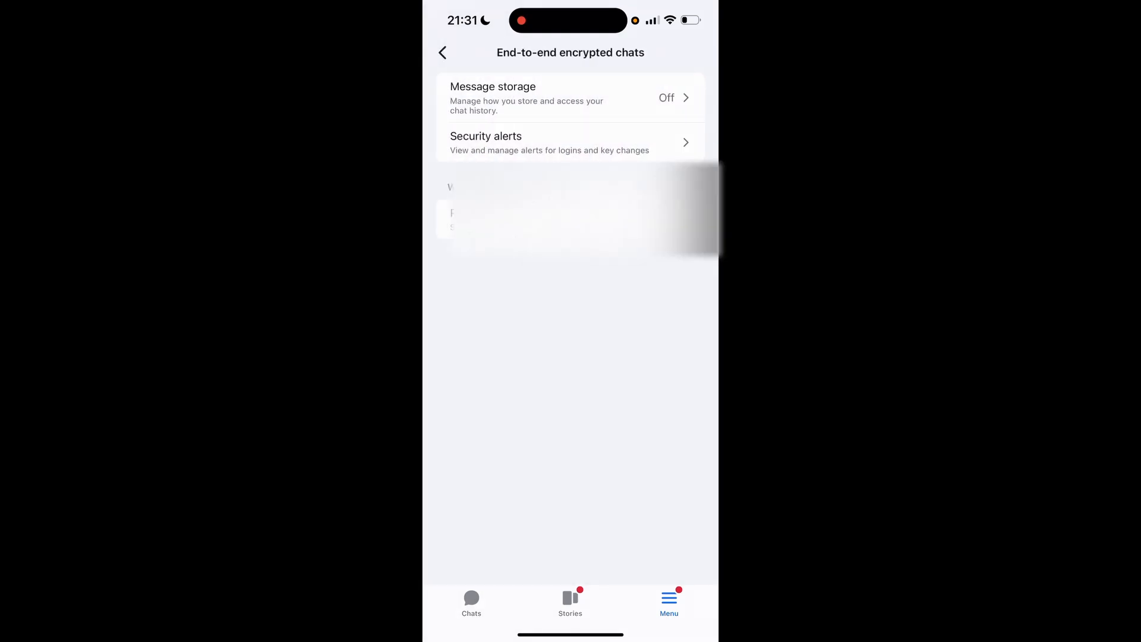